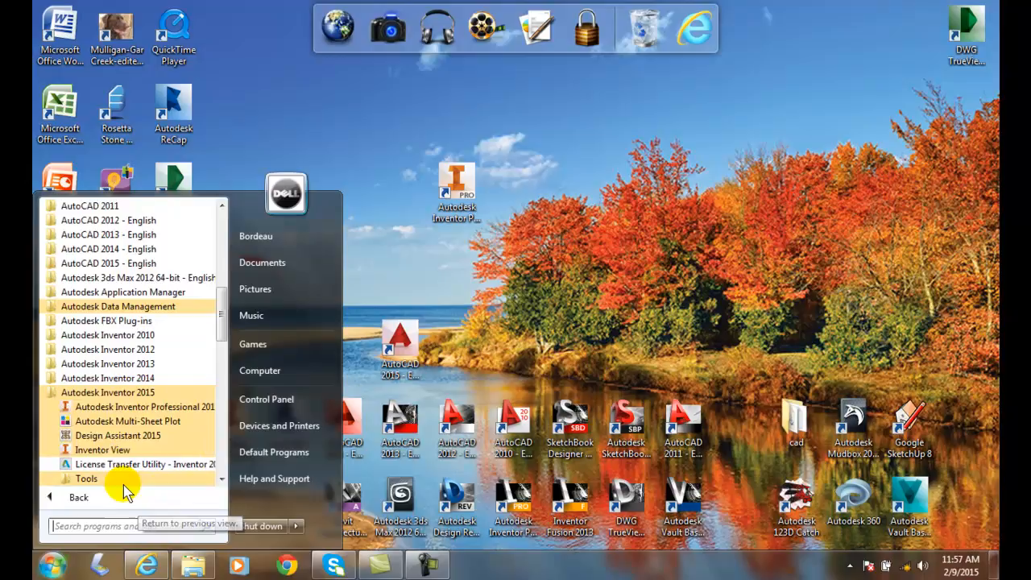
{"action": "mouse_move", "coordinate": [145, 406]}
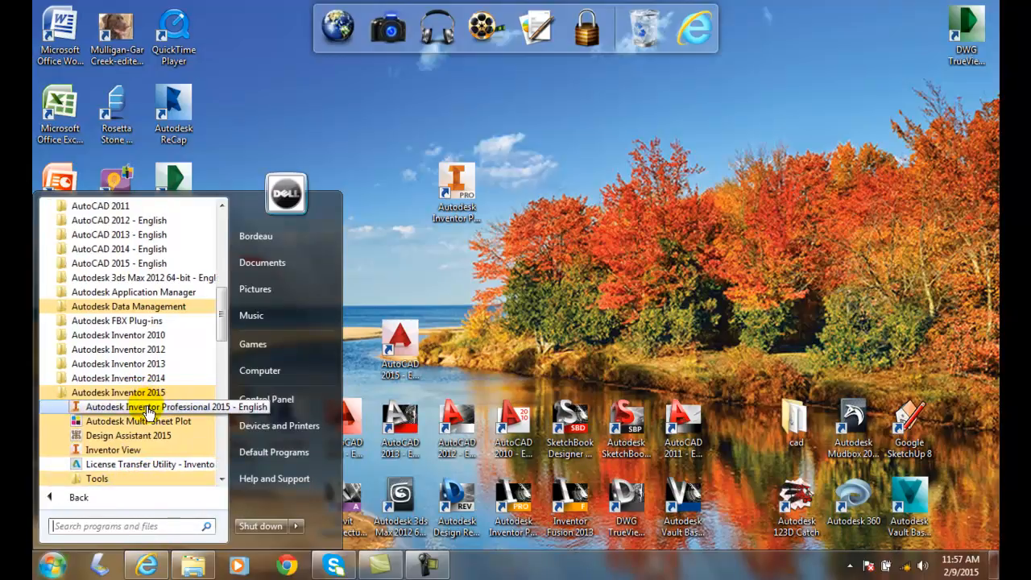